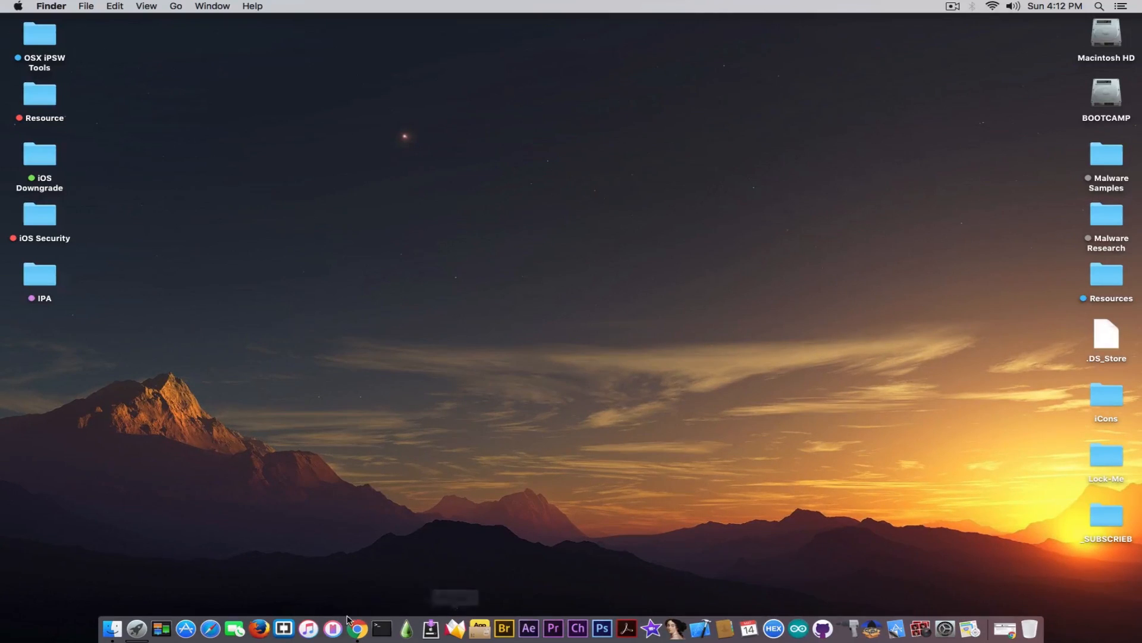
- Launch Cydia from the home screen and reach its empty package search field
{"action": "left_click", "coordinate": [369, 629]}
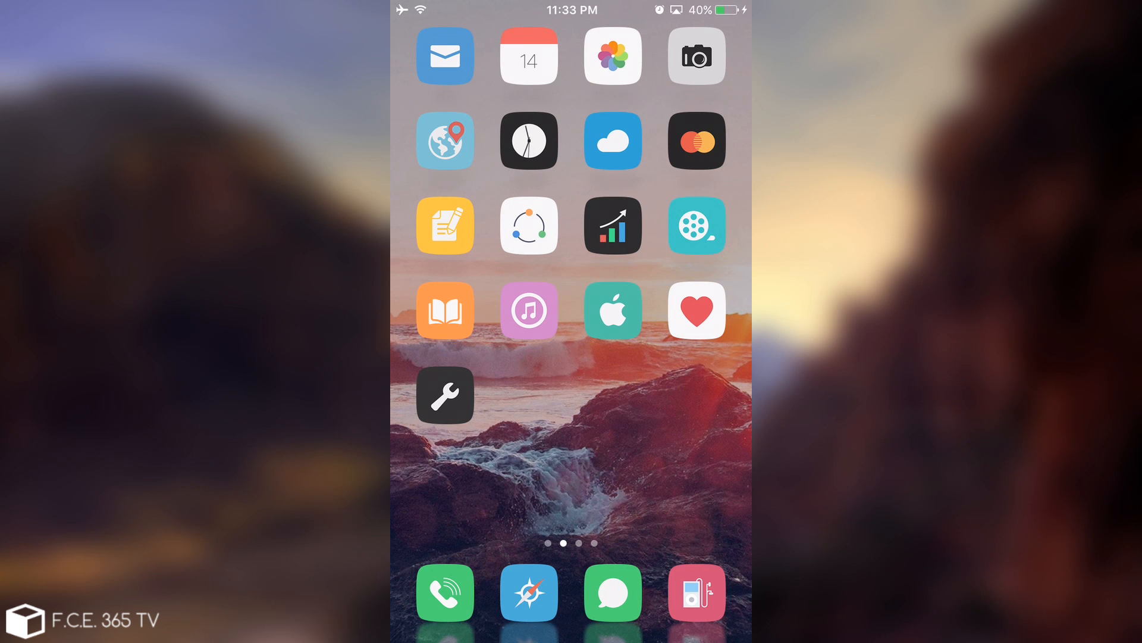
{"action": "scroll", "scroll_direction": "left", "scroll_amount": 3}
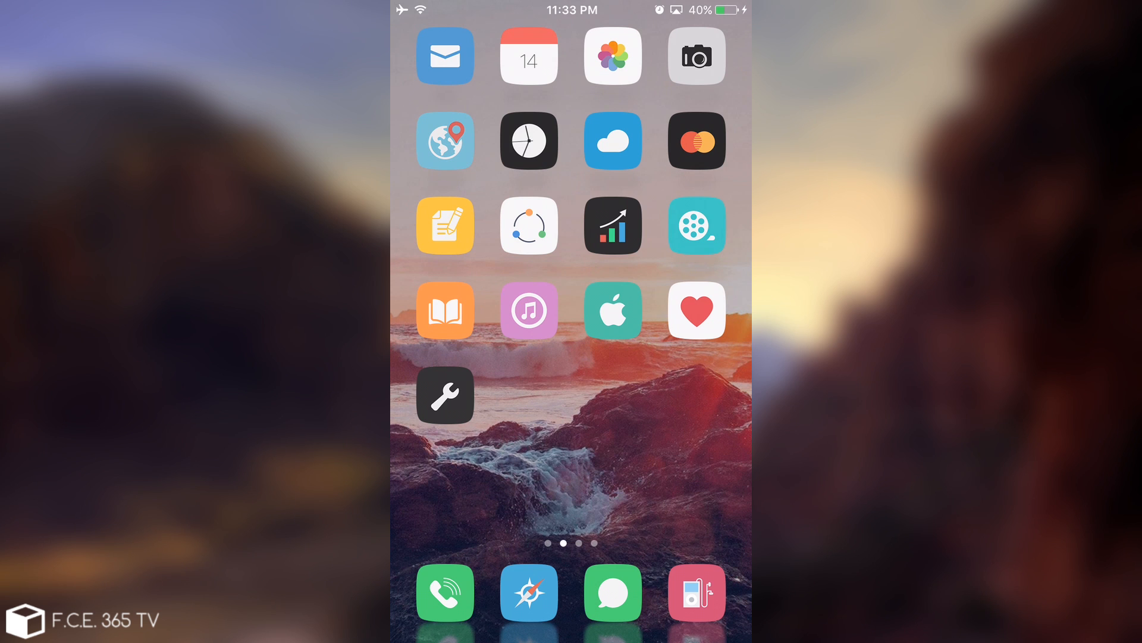
{"action": "scroll", "scroll_direction": "left", "scroll_amount": 3}
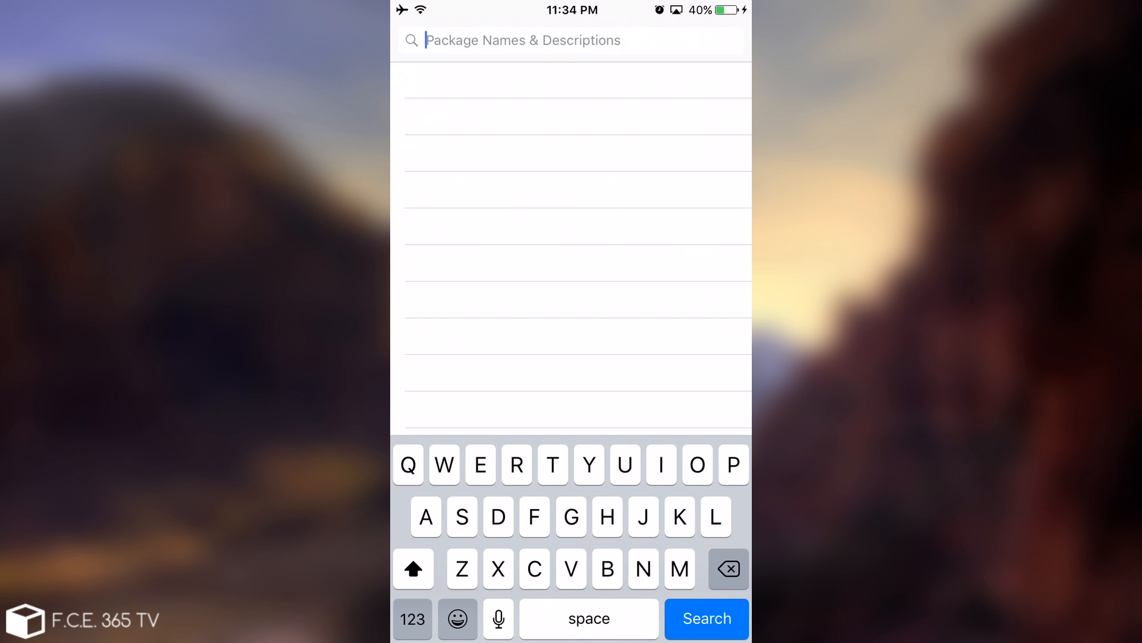
- Leave Cydia and launch MobileTerminal from the Tweaks folder to get a mobile shell prompt
{"action": "type", "text": "Udi"}
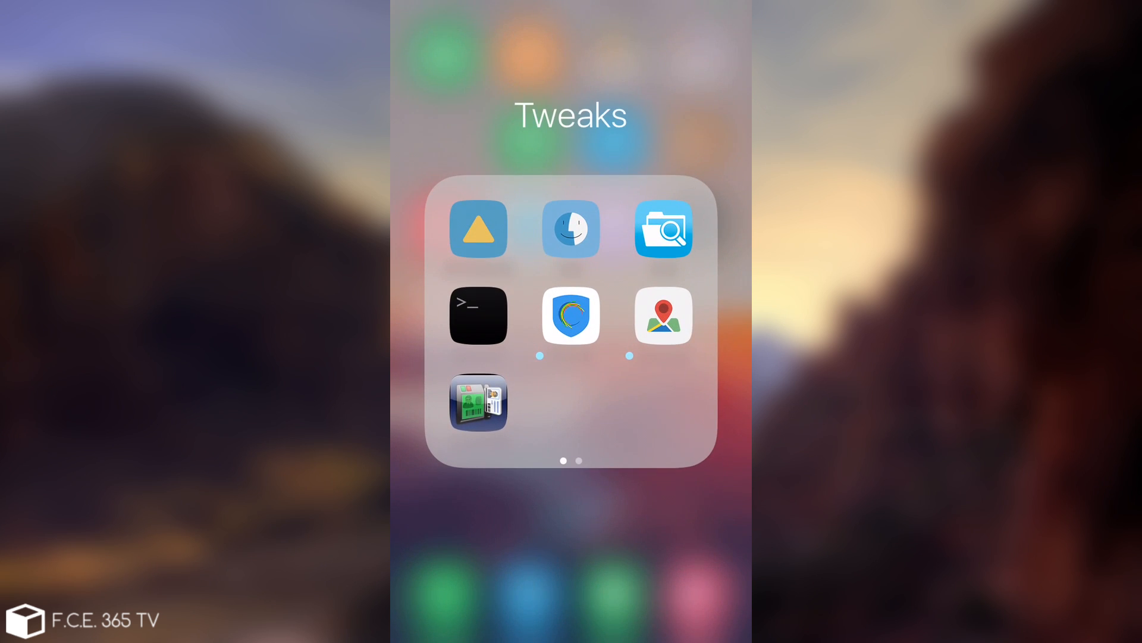
{"action": "left_click", "coordinate": [478, 315]}
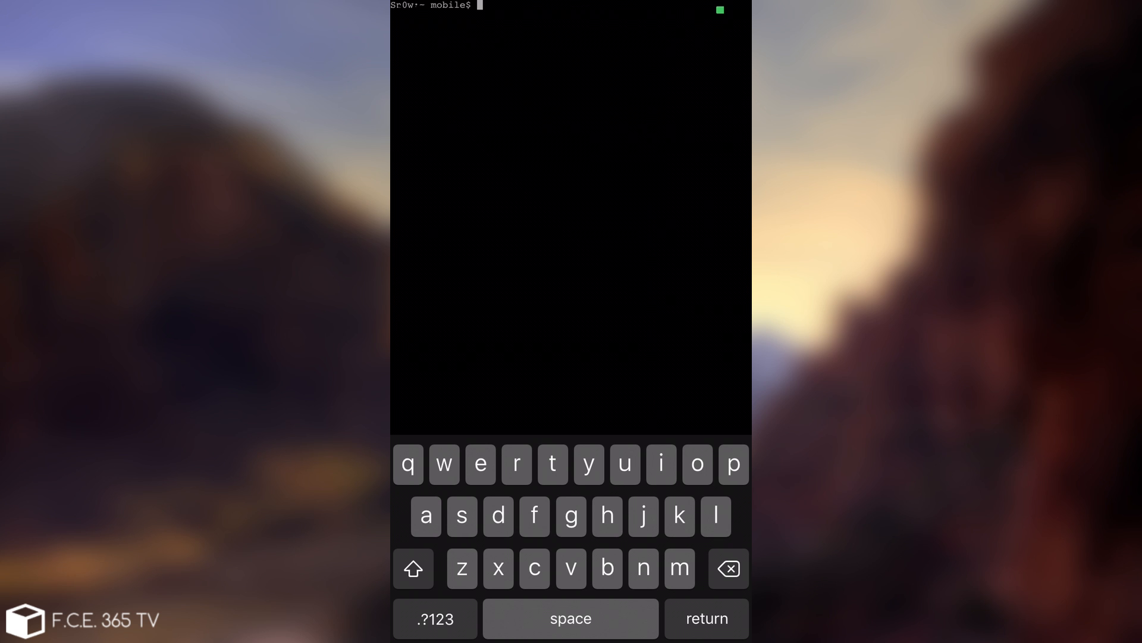
- Become root with su and password alpine, then run tsschecker to print its usage help
{"action": "left_click", "coordinate": [624, 463]}
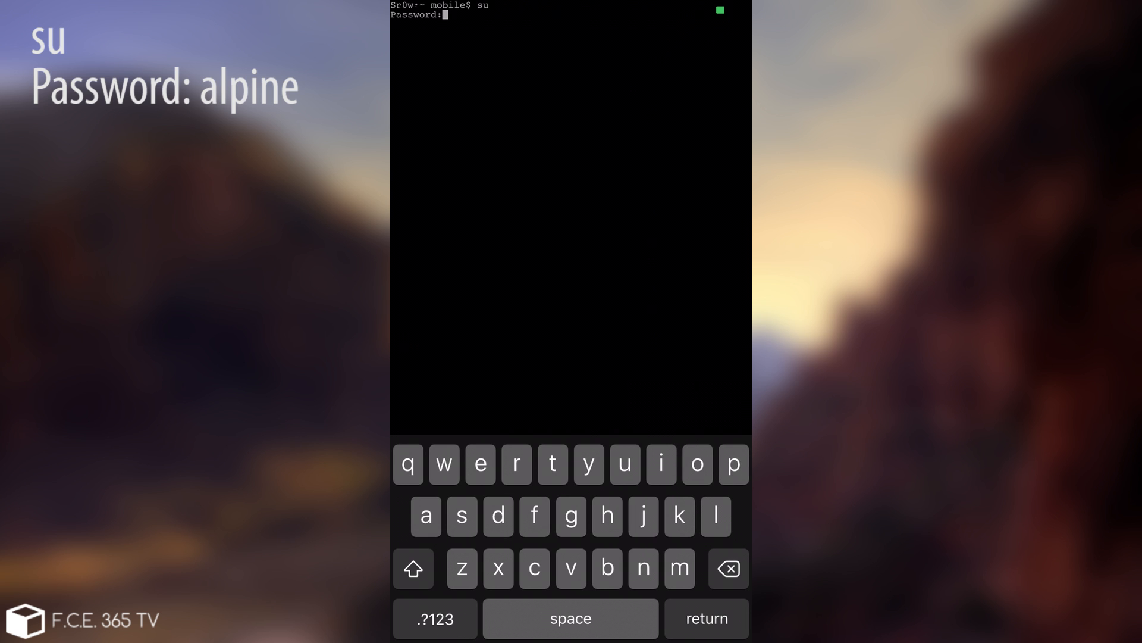
{"action": "key", "text": "return"}
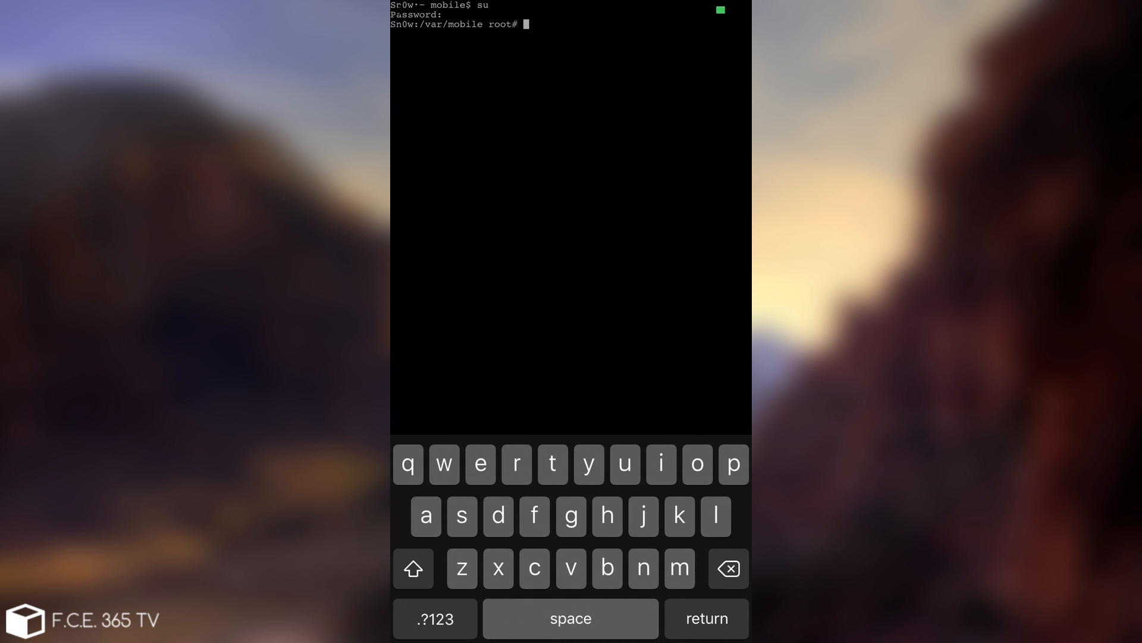
{"action": "left_click", "coordinate": [552, 464]}
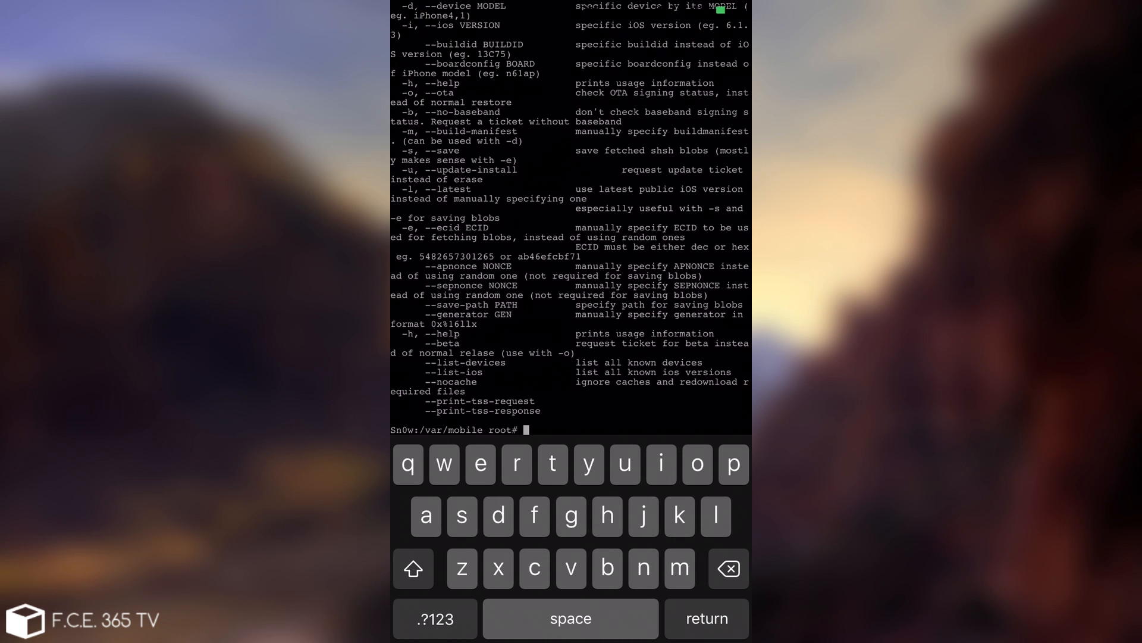
- Start composing tsschecker --boardconfig N61AP at the root prompt
{"action": "type", "text": "tsschec"}
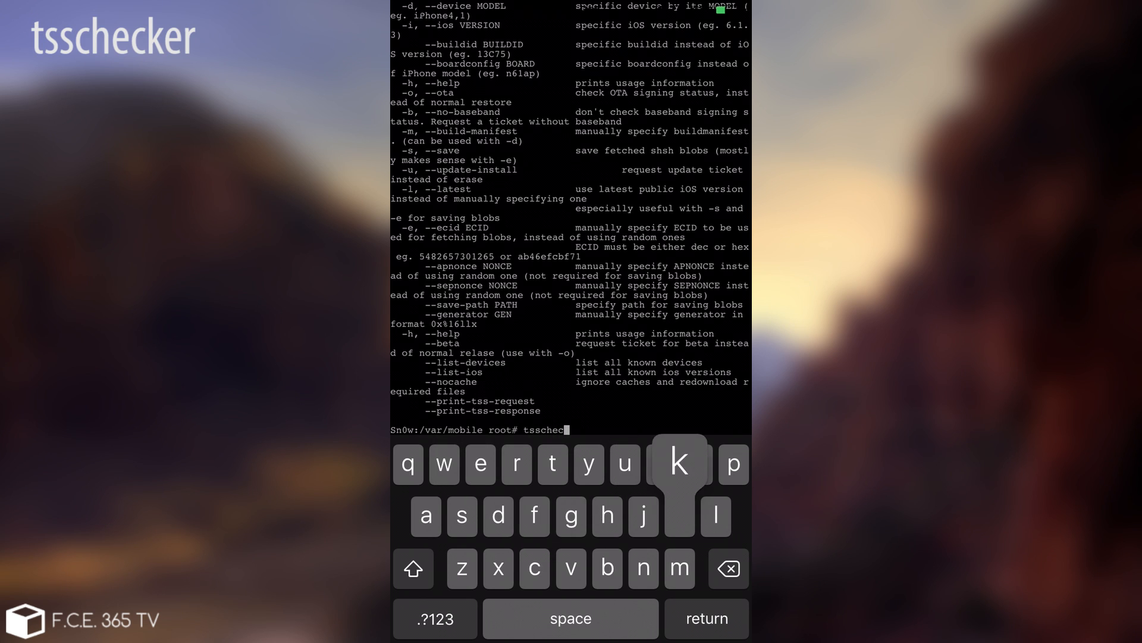
{"action": "left_click", "coordinate": [435, 618]}
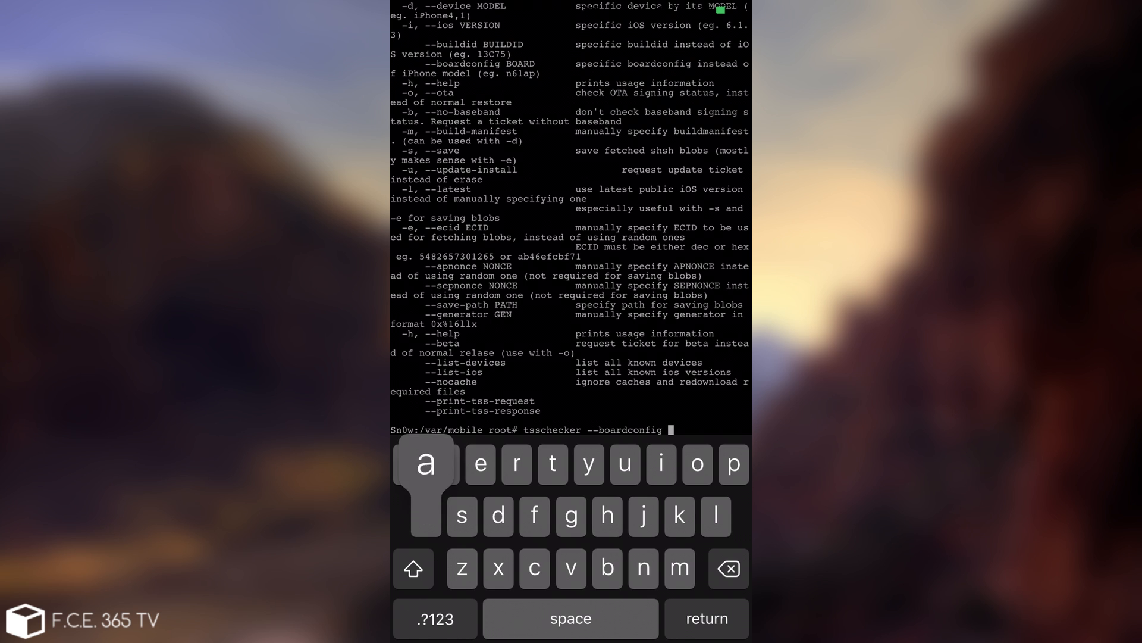
{"action": "type", "text": "N"}
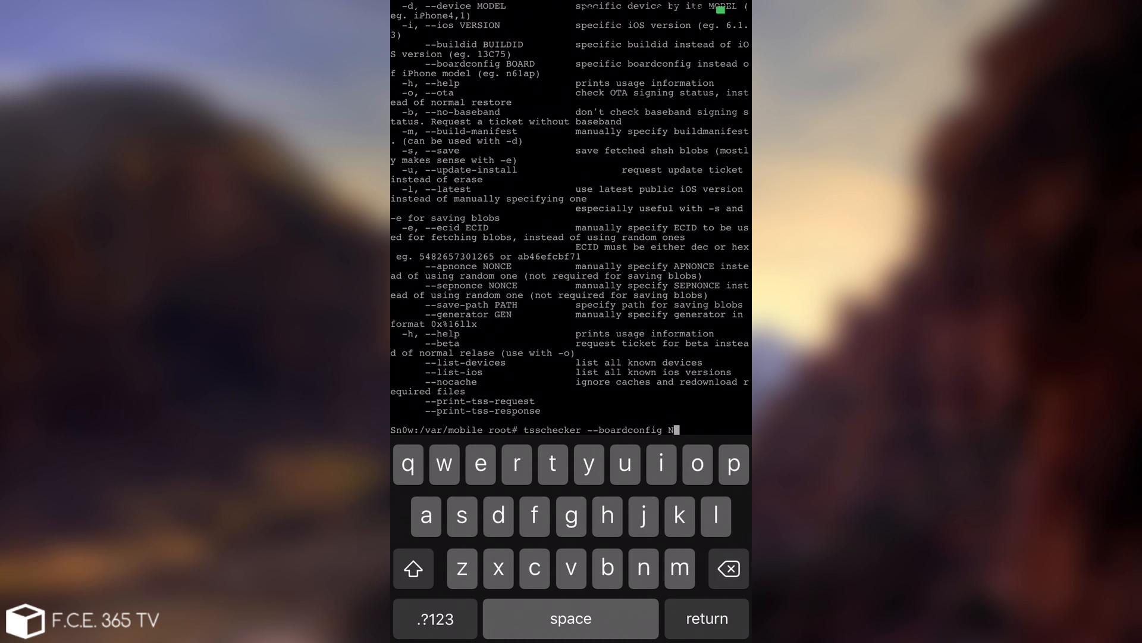
{"action": "type", "text": "61A"}
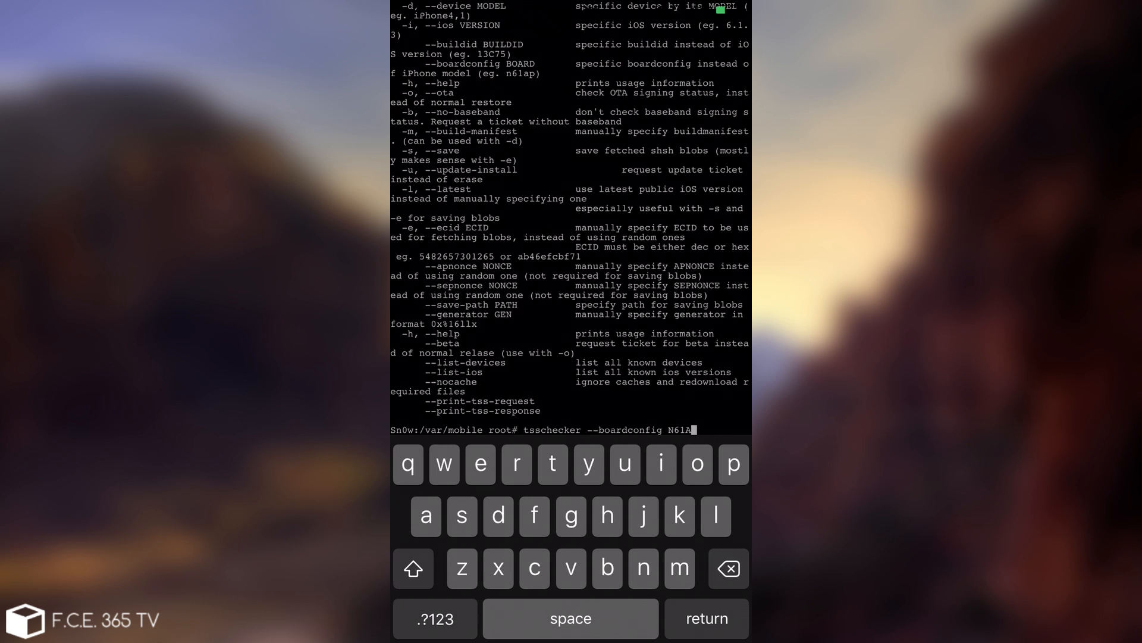
{"action": "type", "text": "P -d iPhone7,2 -"}
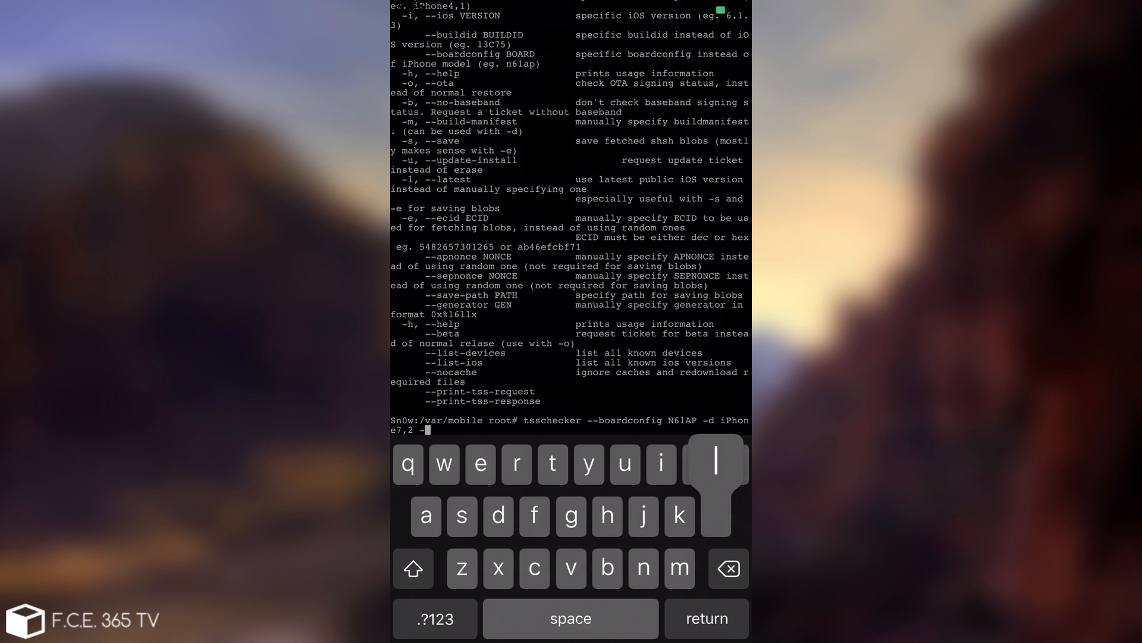
- Append -d iPhone7,2, the -l latest-iOS flag and the -e ECID option
{"action": "left_click", "coordinate": [715, 460]}
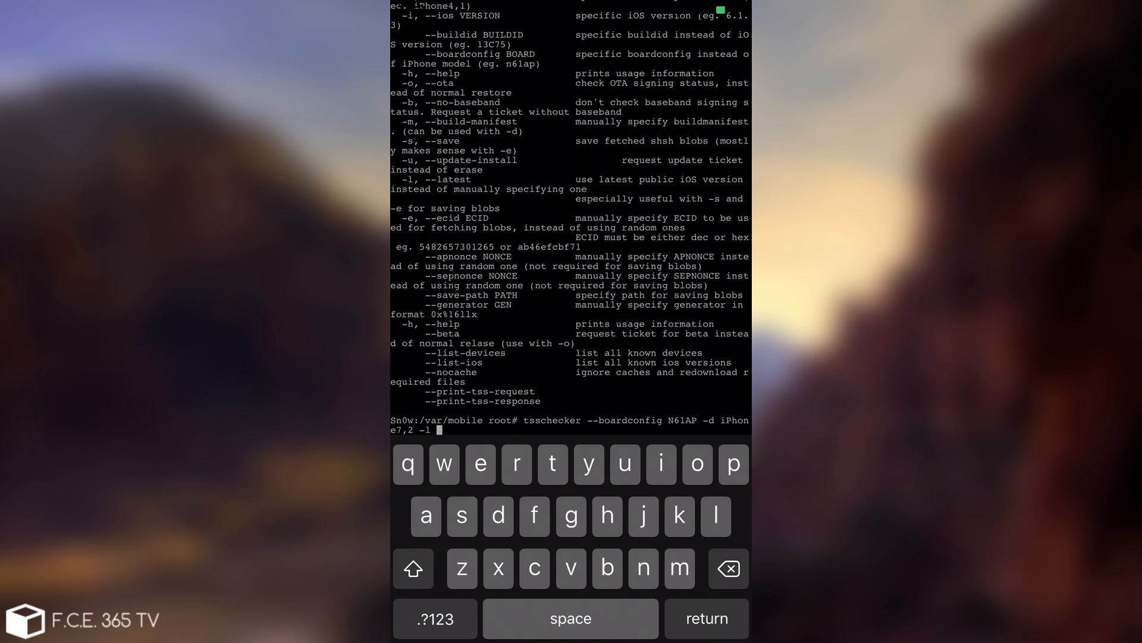
{"action": "left_click", "coordinate": [433, 618]}
{"action": "type", "text": " -e"}
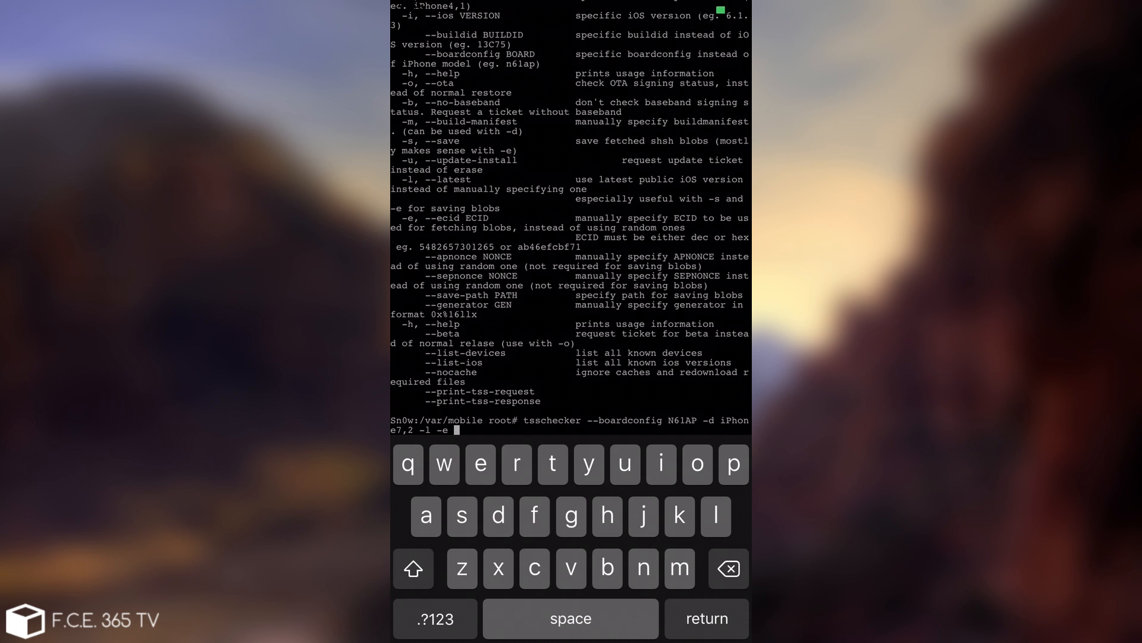
- Enter the device's ECID after -e and add the trailing -s save-blobs flag
{"action": "left_click", "coordinate": [413, 568]}
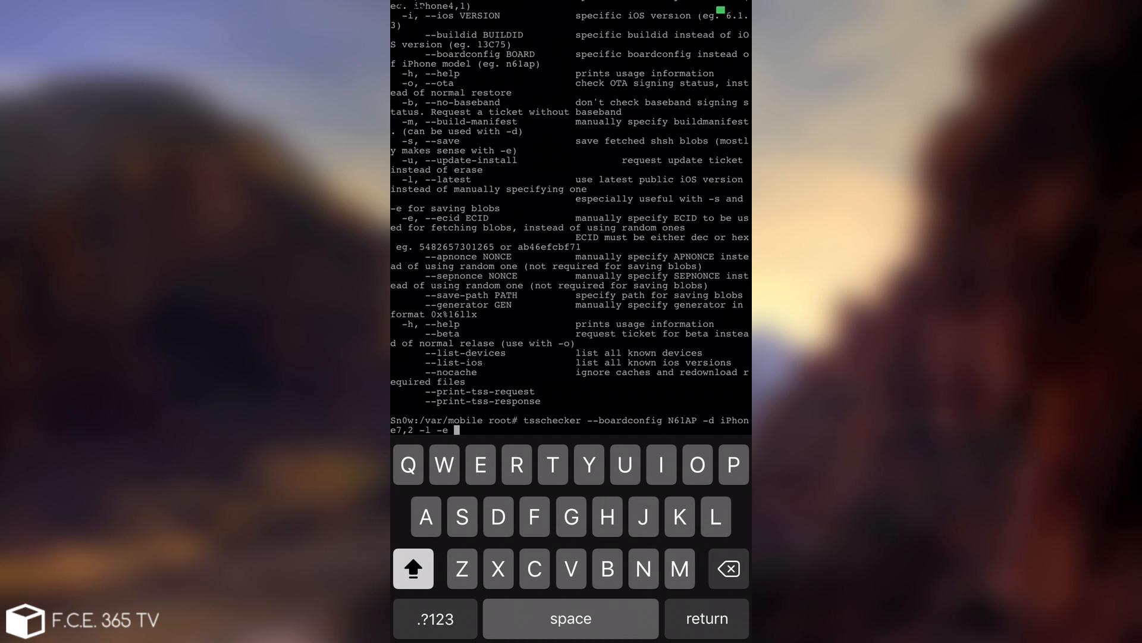
{"action": "type", "text": "A584524677"}
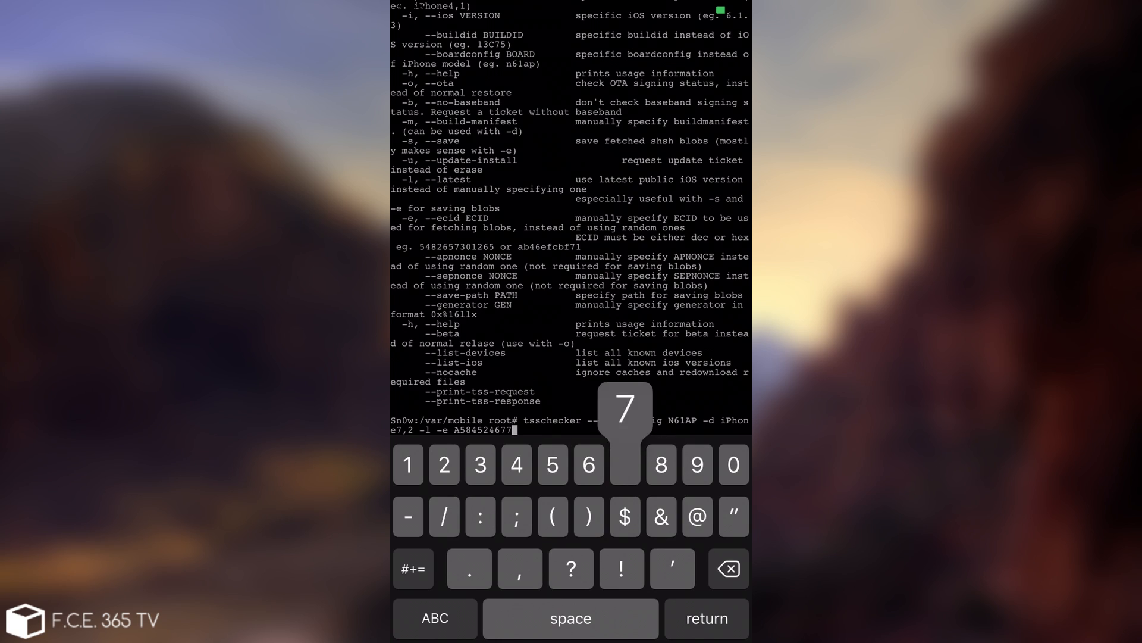
{"action": "left_click", "coordinate": [434, 617]}
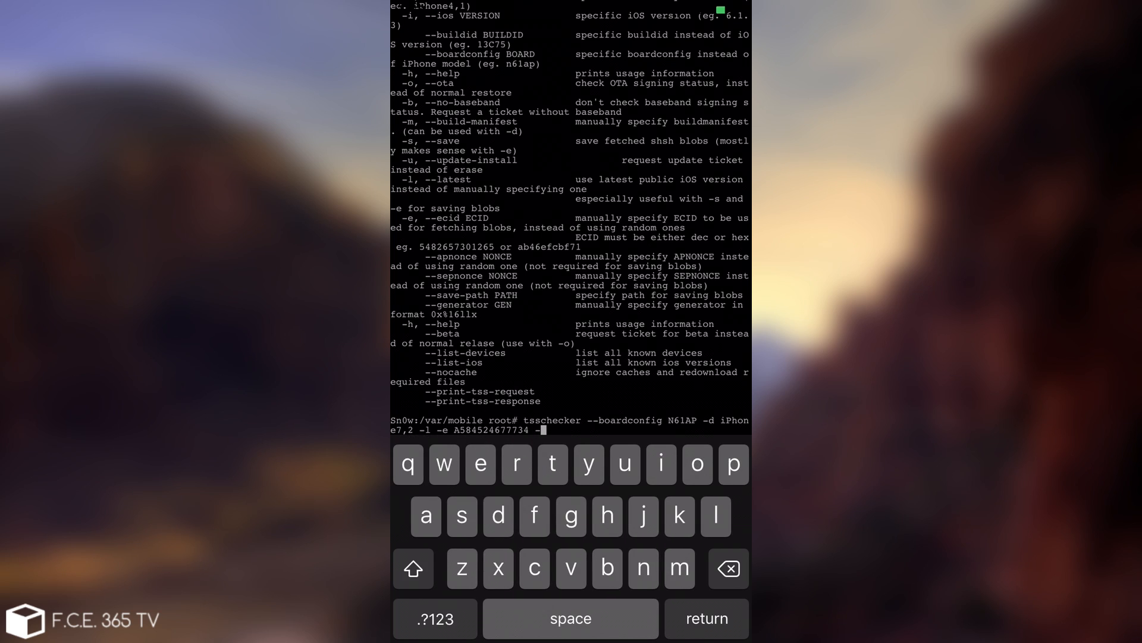
{"action": "type", "text": "s"}
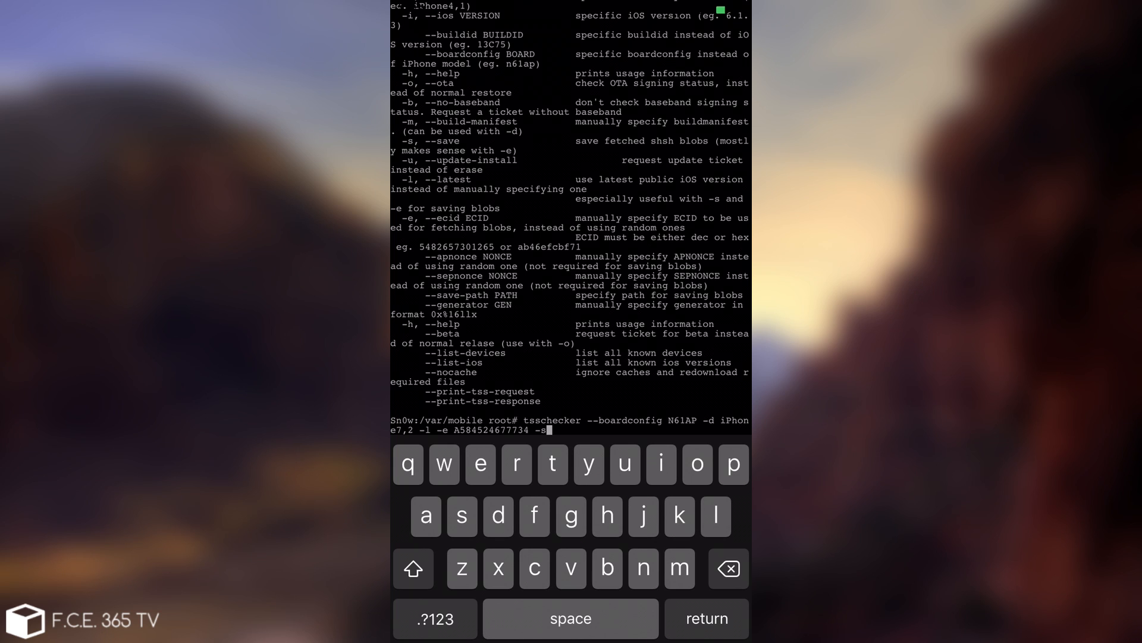
- Execute the tsschecker command, then launch Filza from the Tweaks folder
{"action": "key", "text": "return"}
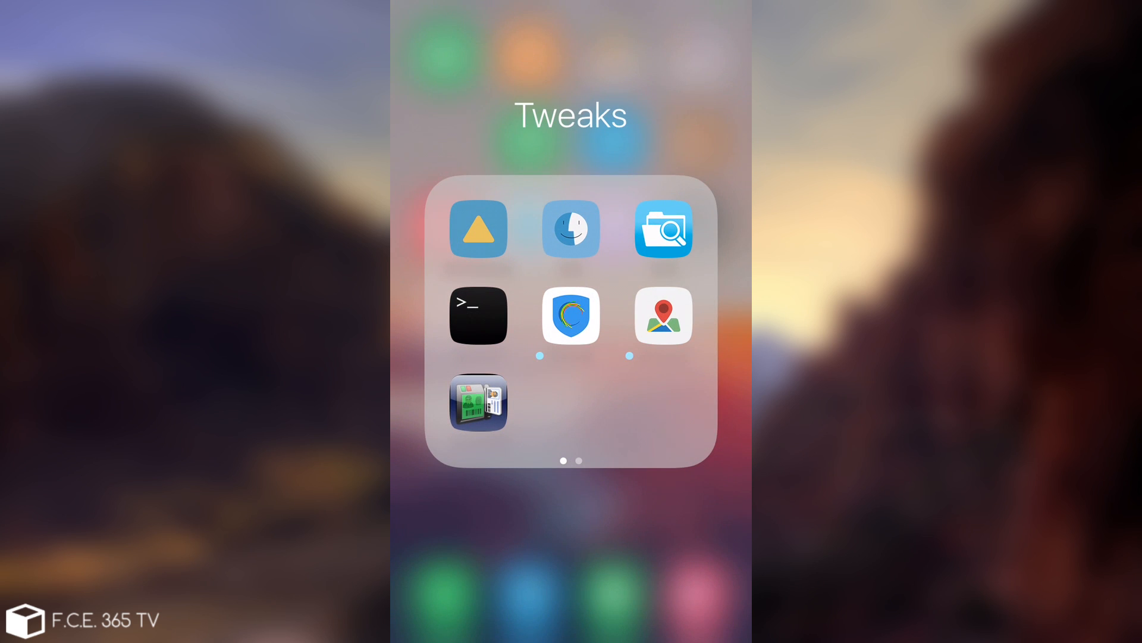
{"action": "left_click", "coordinate": [662, 229]}
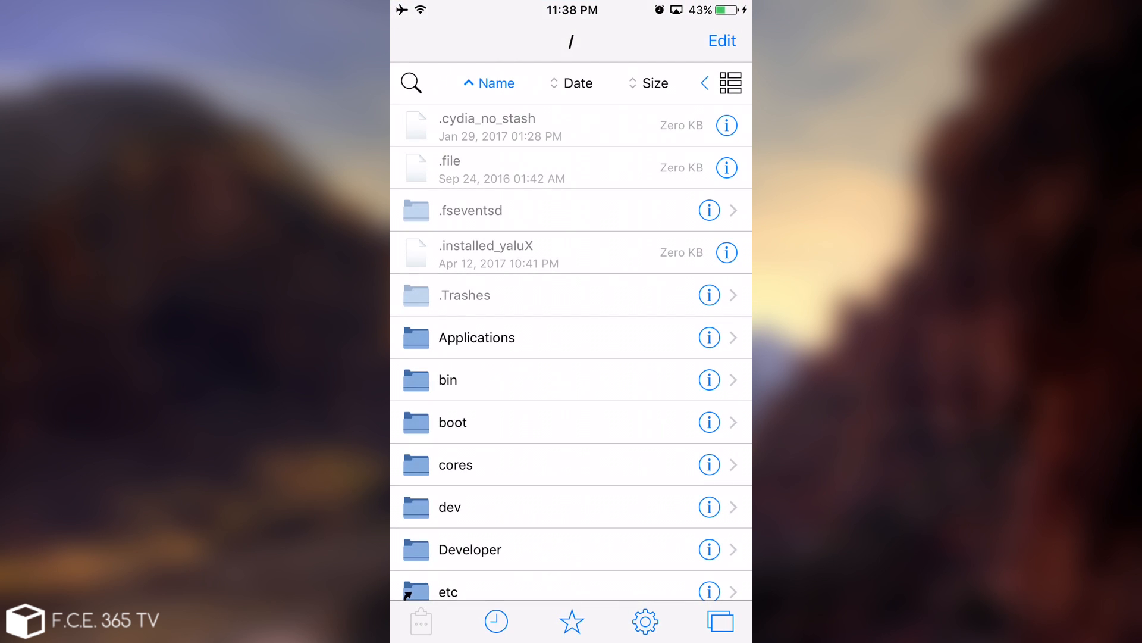
- Reverse the root listing's name order, peek into the User folder with the .shsh2 blob, and return to /
{"action": "left_click", "coordinate": [489, 82]}
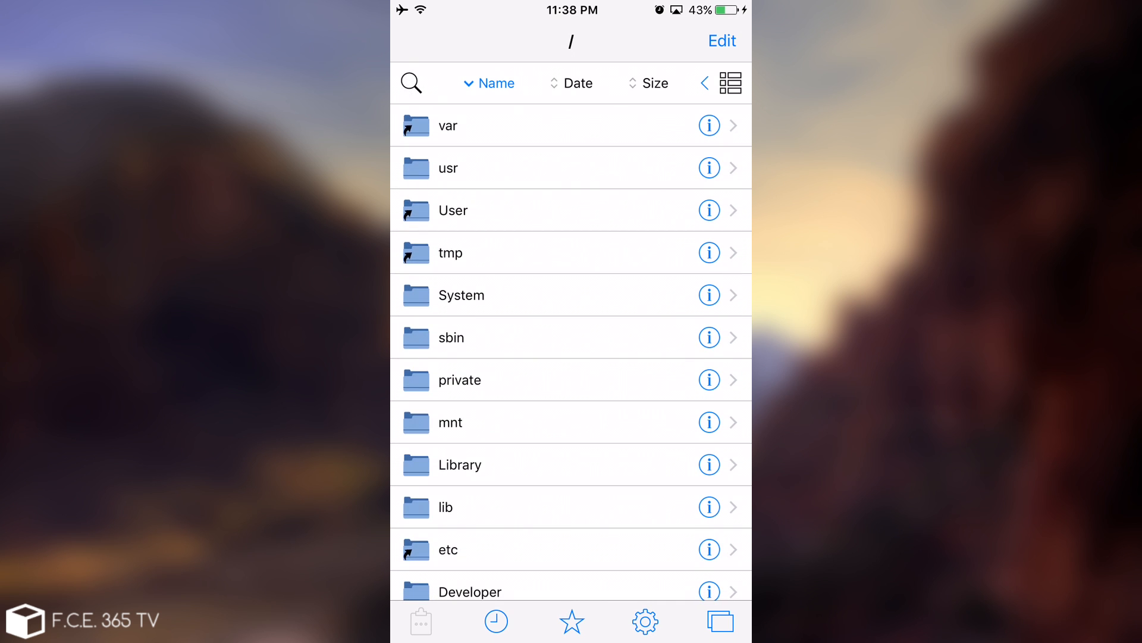
{"action": "left_click", "coordinate": [410, 82]}
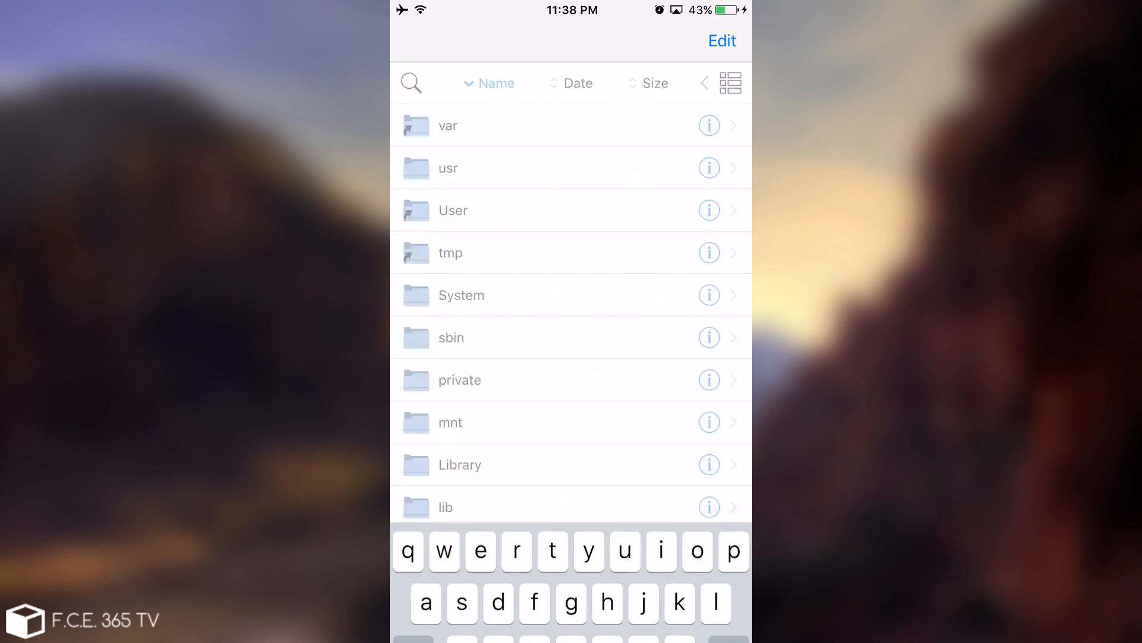
{"action": "left_click", "coordinate": [452, 211]}
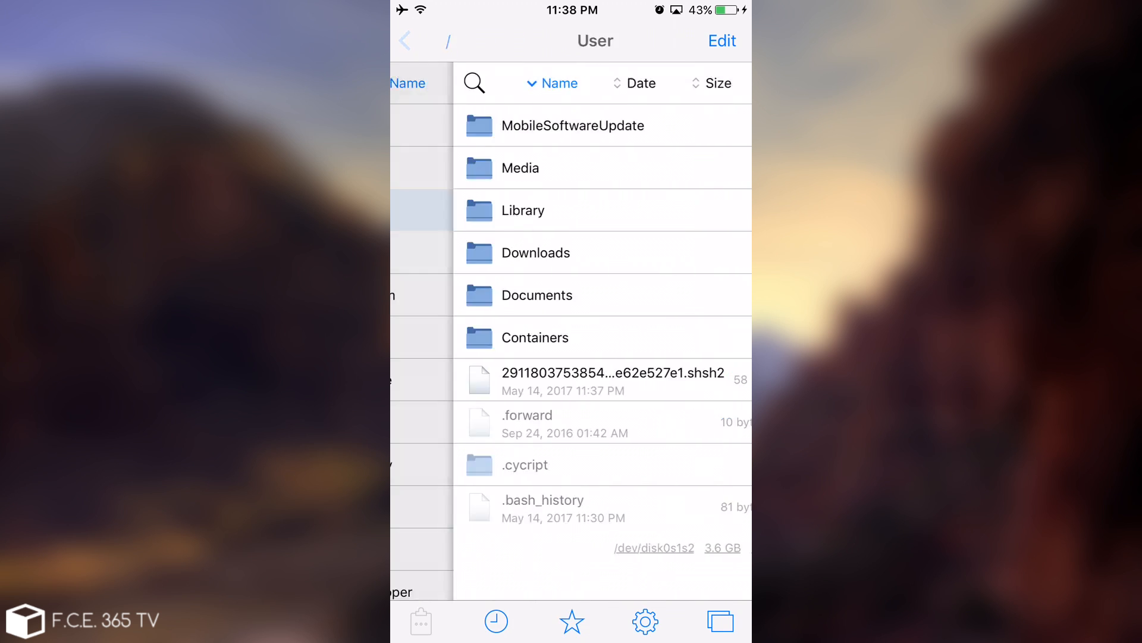
{"action": "left_click", "coordinate": [405, 40]}
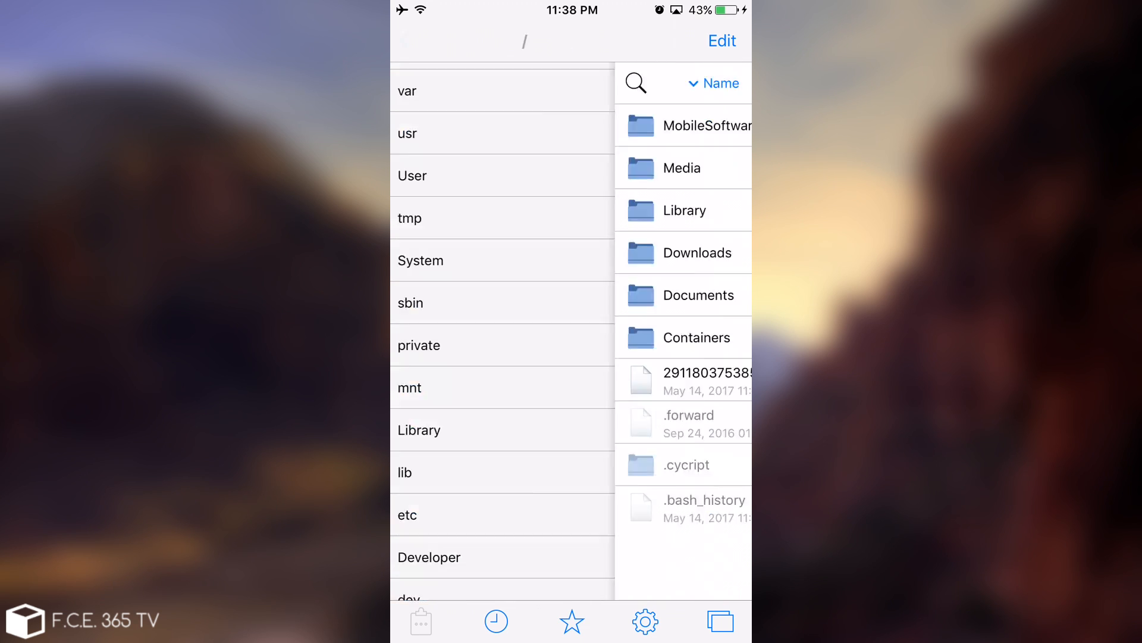
{"action": "left_click", "coordinate": [730, 83]}
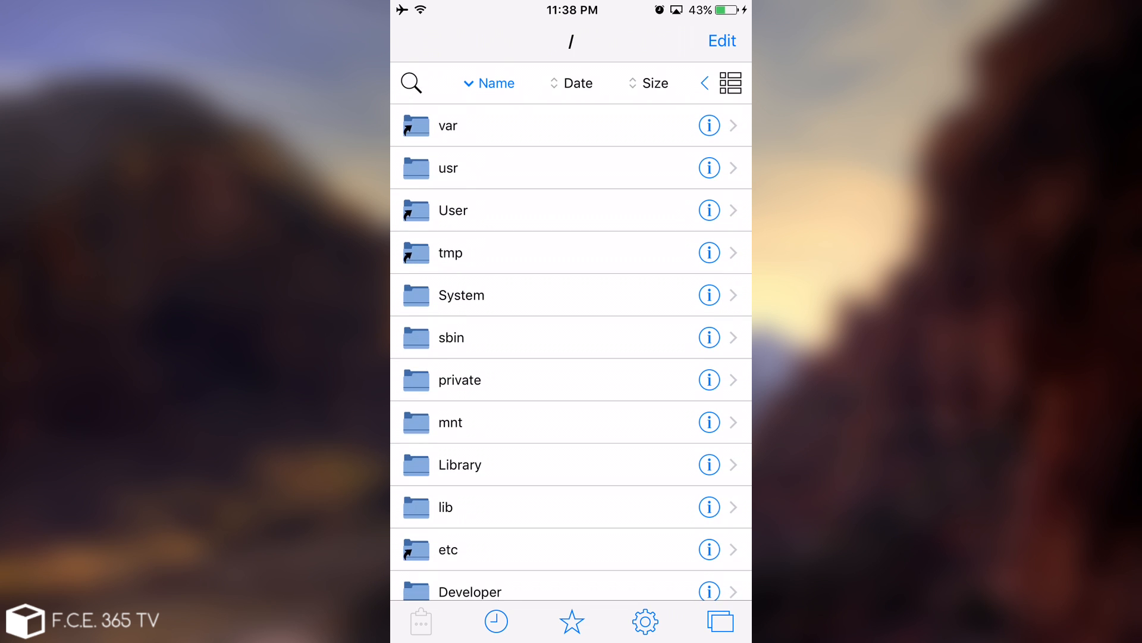
- Navigate var > private > var > mobile, where the 58 KB .shsh2 blob is listed
{"action": "left_click", "coordinate": [447, 125]}
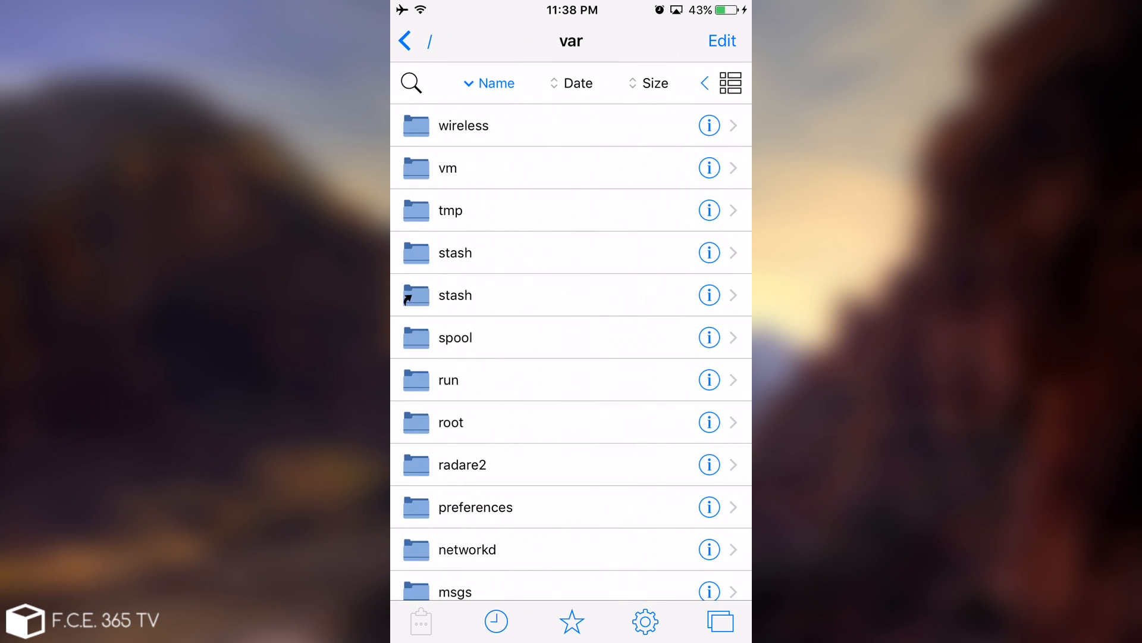
{"action": "scroll", "scroll_direction": "down", "scroll_amount": 3}
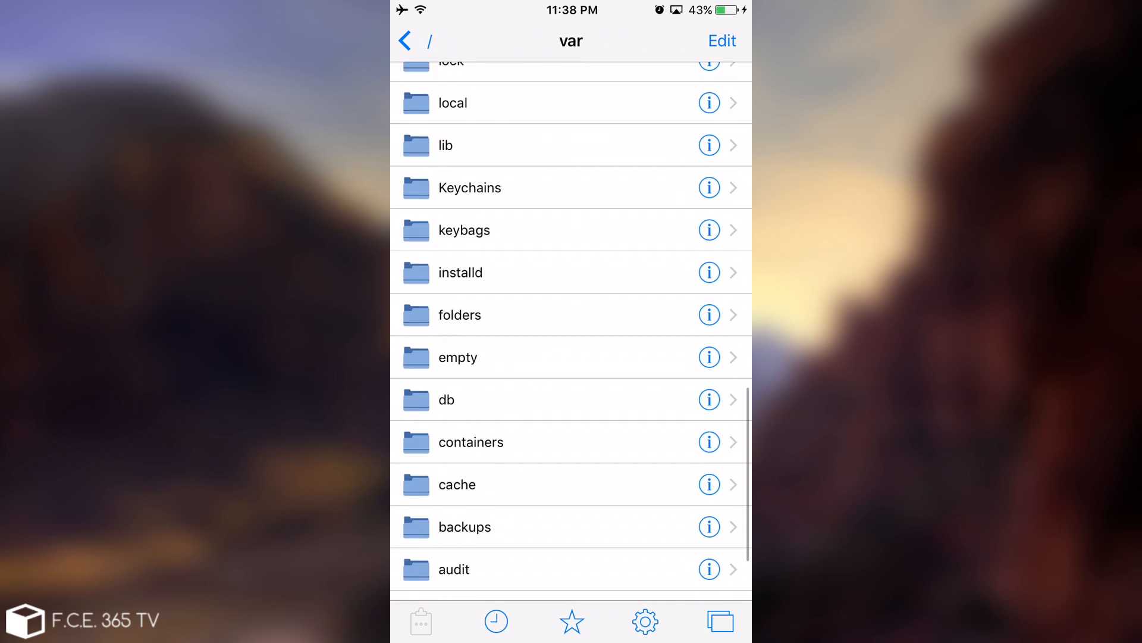
{"action": "left_click", "coordinate": [404, 41]}
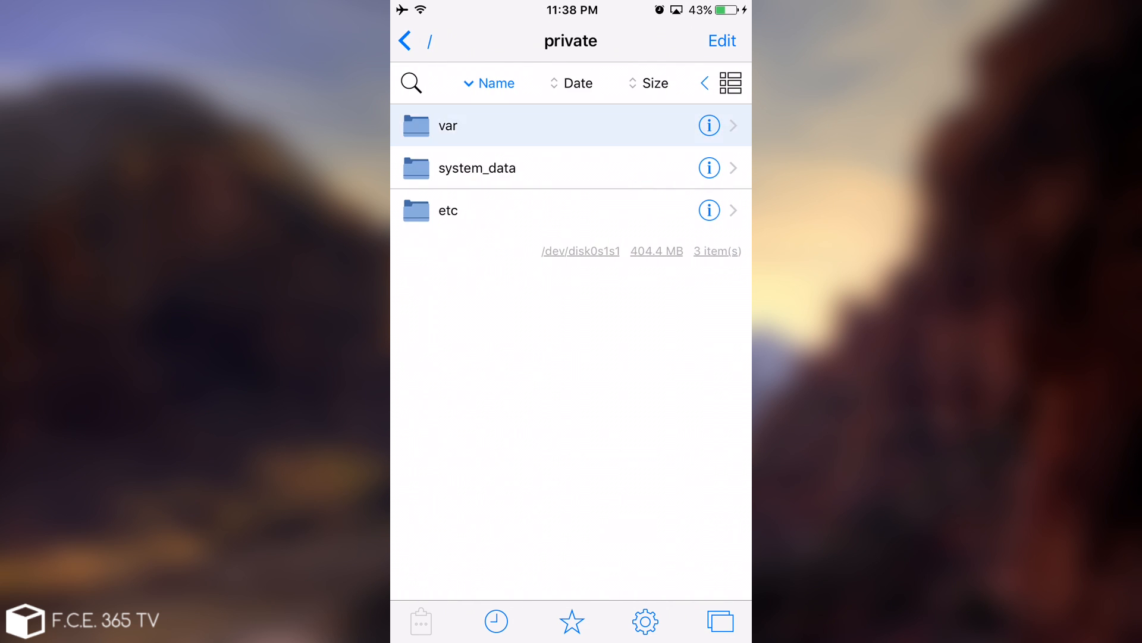
{"action": "left_click", "coordinate": [447, 125]}
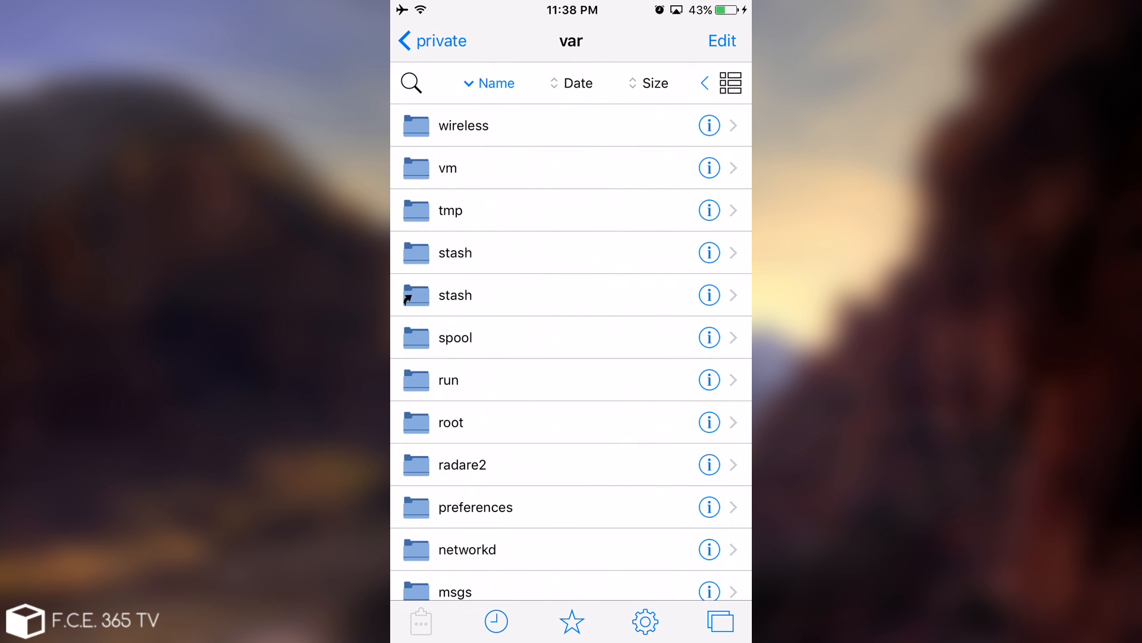
{"action": "scroll", "scroll_direction": "down", "scroll_amount": 3}
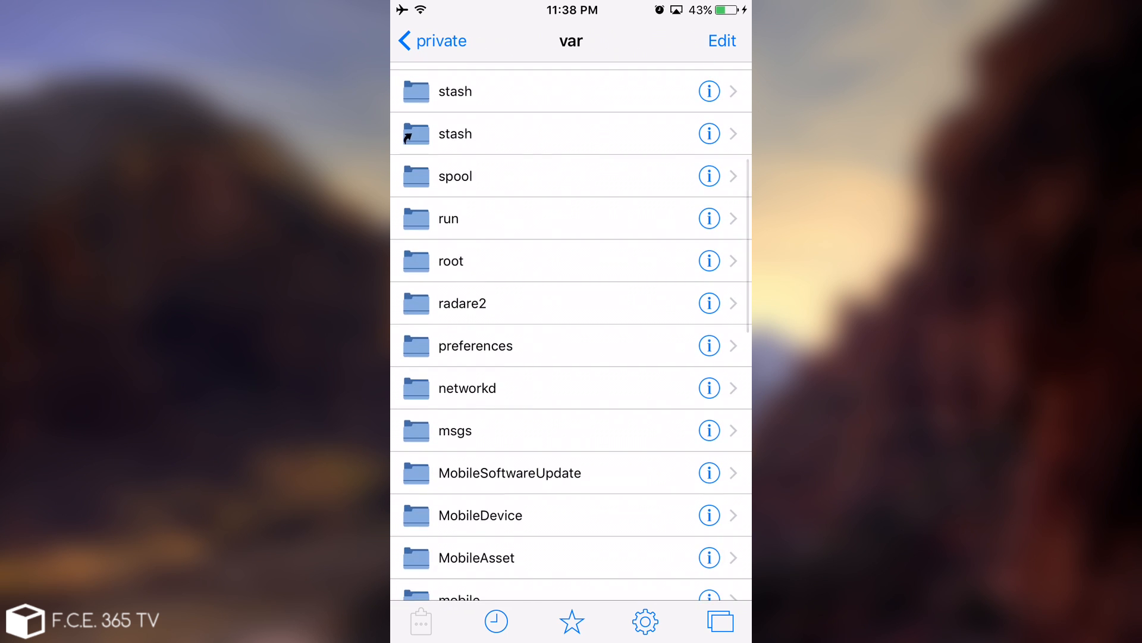
{"action": "left_click", "coordinate": [460, 598]}
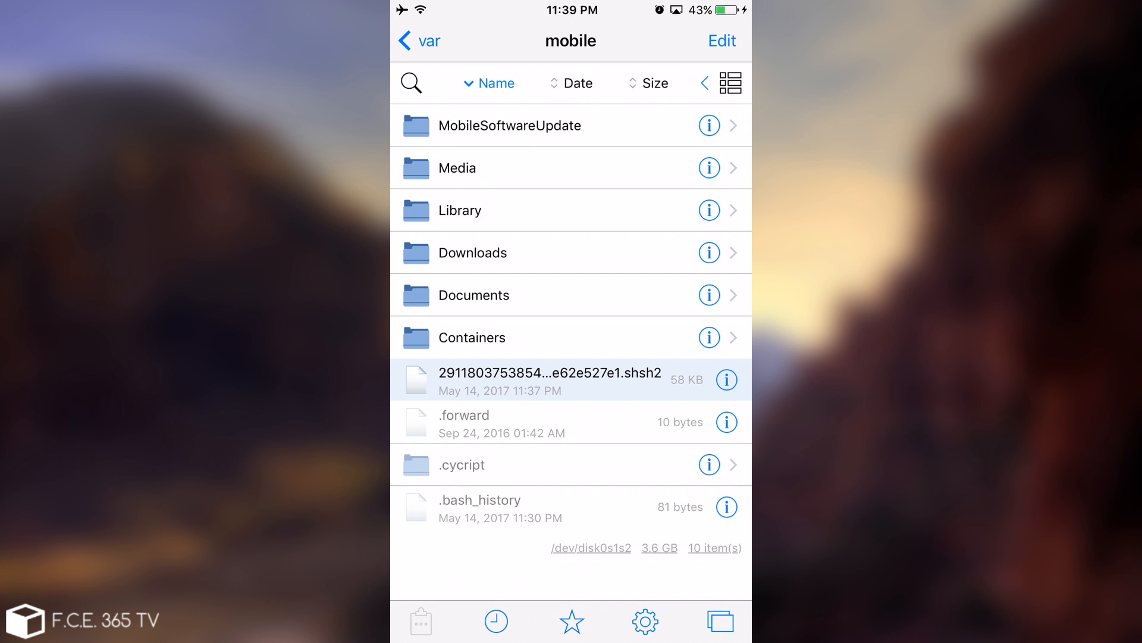
- View the .shsh2 blob in the Property List Editor, expanding Root and updateInstall
{"action": "left_click", "coordinate": [548, 374]}
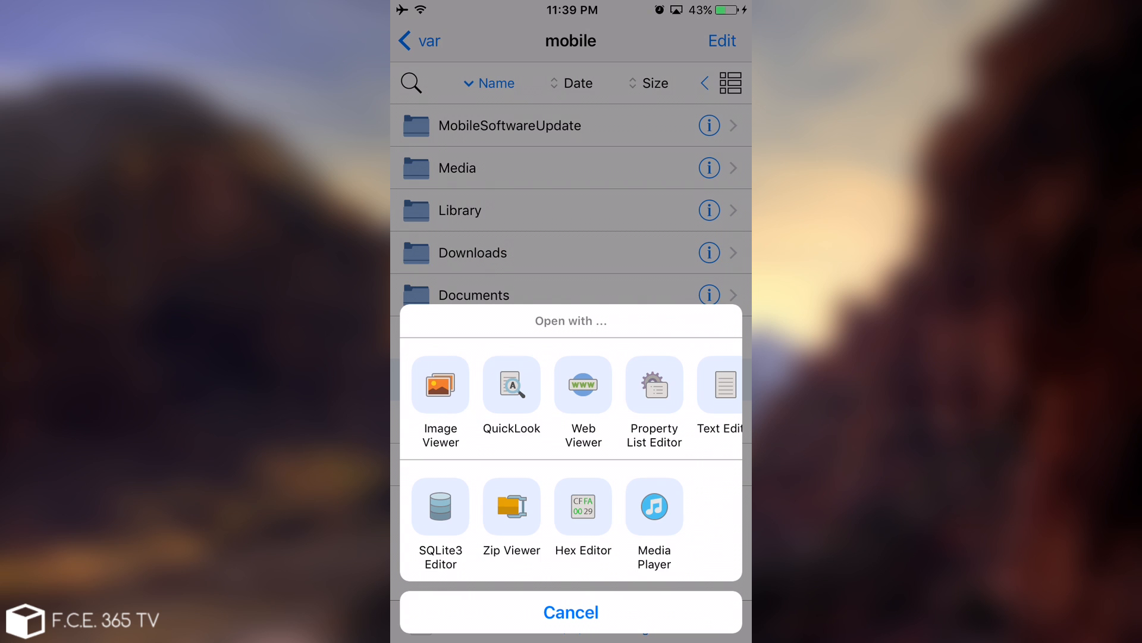
{"action": "left_click", "coordinate": [653, 386]}
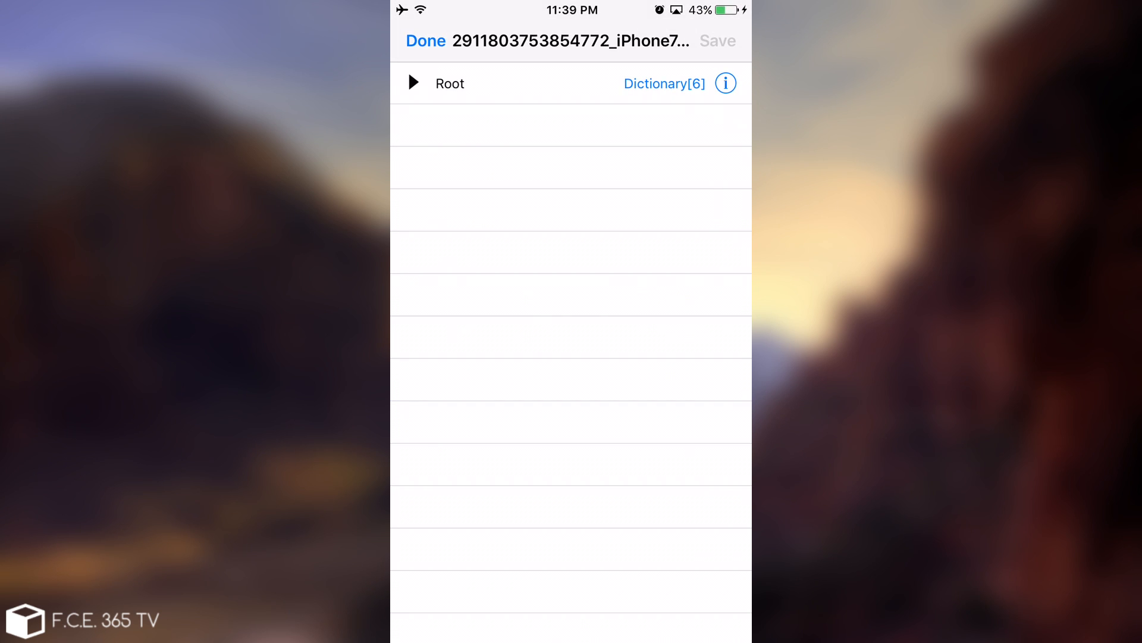
{"action": "left_click", "coordinate": [413, 84]}
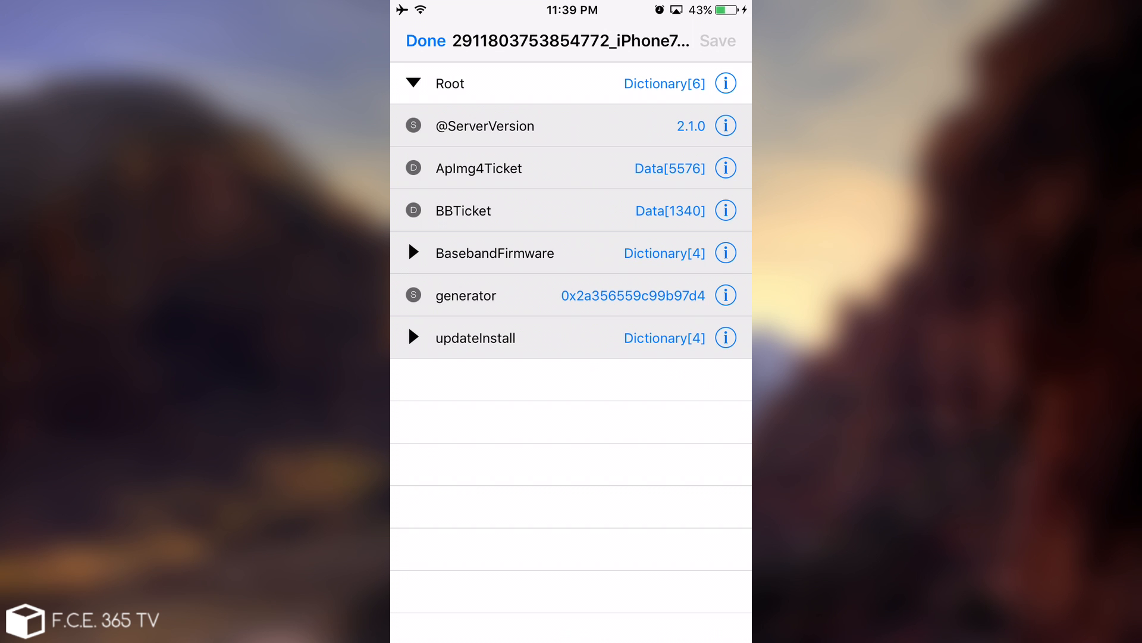
{"action": "left_click", "coordinate": [413, 336]}
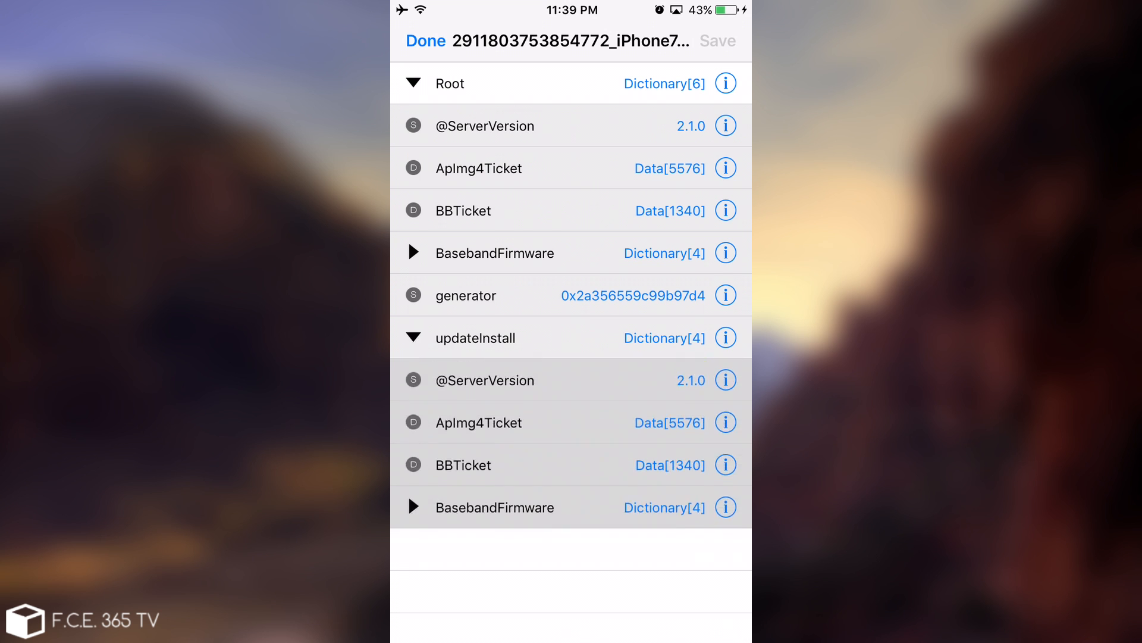
{"action": "left_click", "coordinate": [413, 252]}
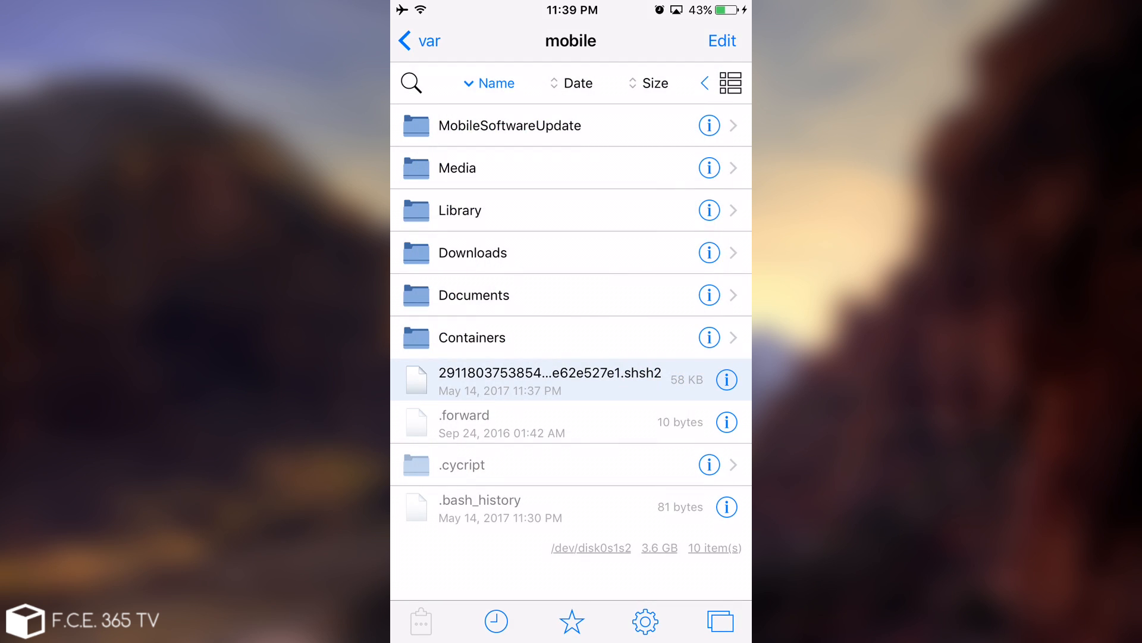
- Check the blob's file details, then return to the home screen
{"action": "left_click", "coordinate": [726, 379]}
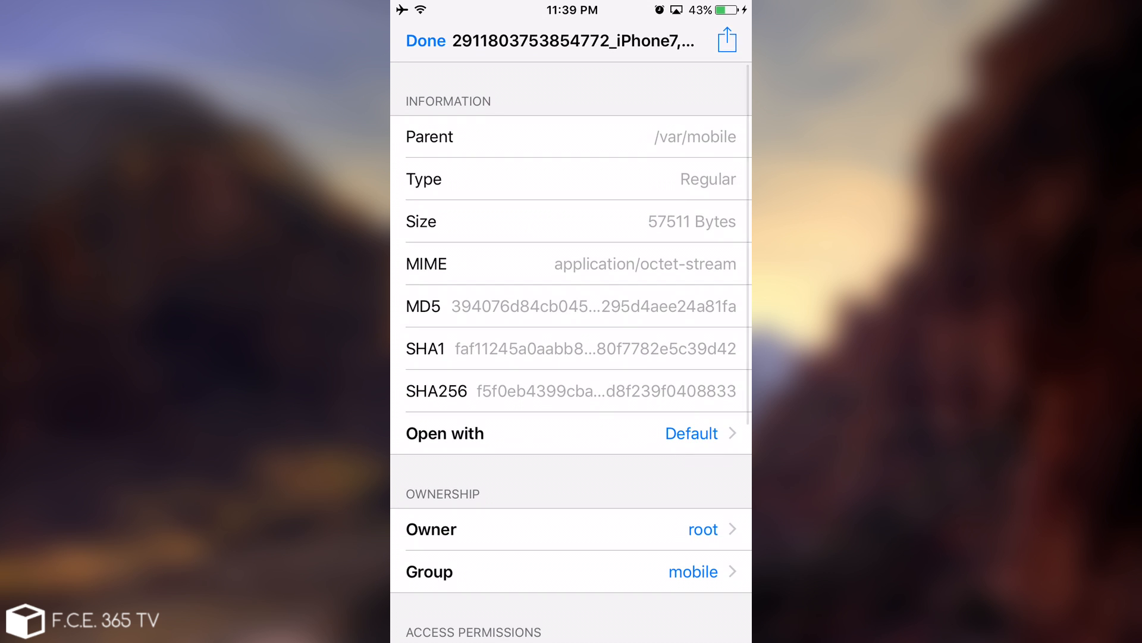
{"action": "left_click", "coordinate": [425, 40]}
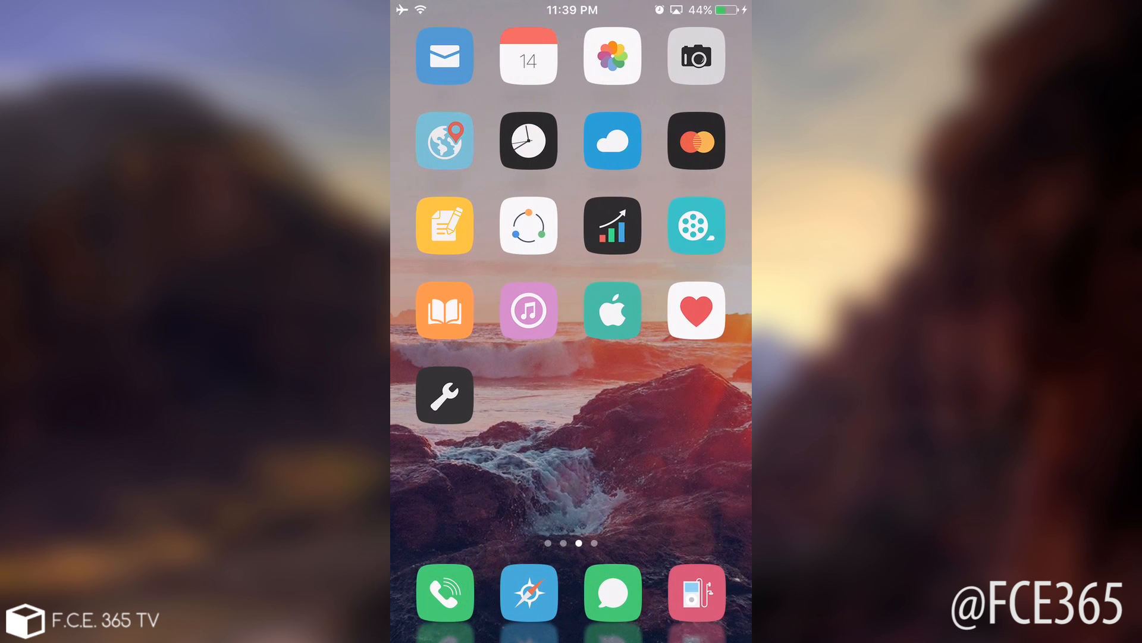
{"action": "scroll", "scroll_direction": "right", "scroll_amount": 3}
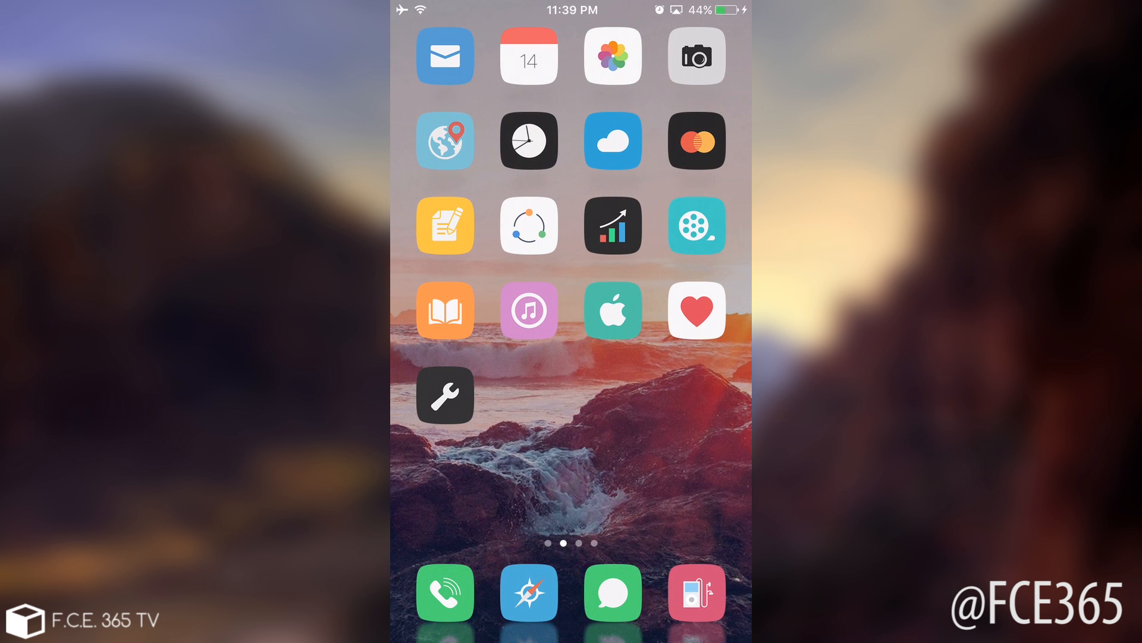